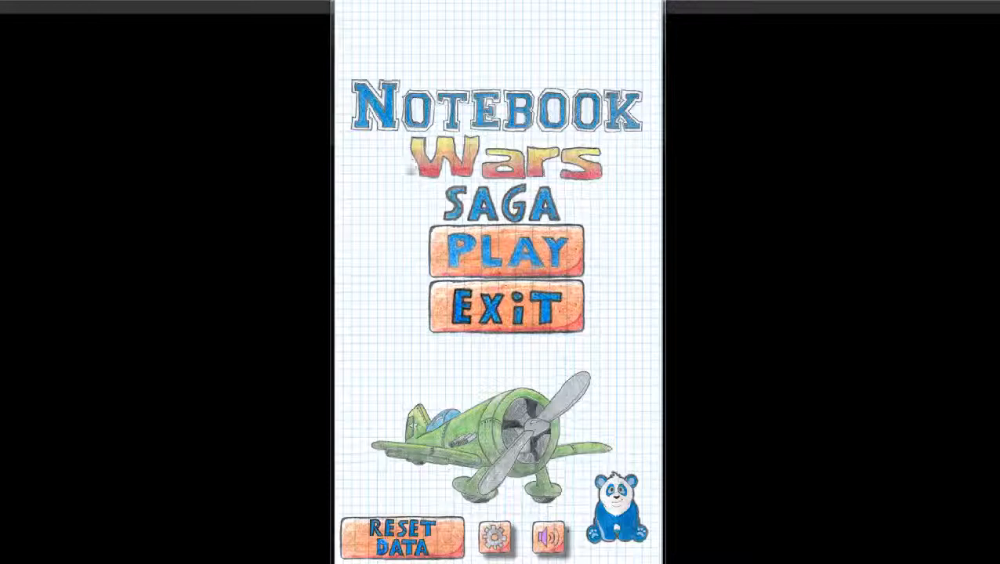
pyautogui.moveTo(682, 326)
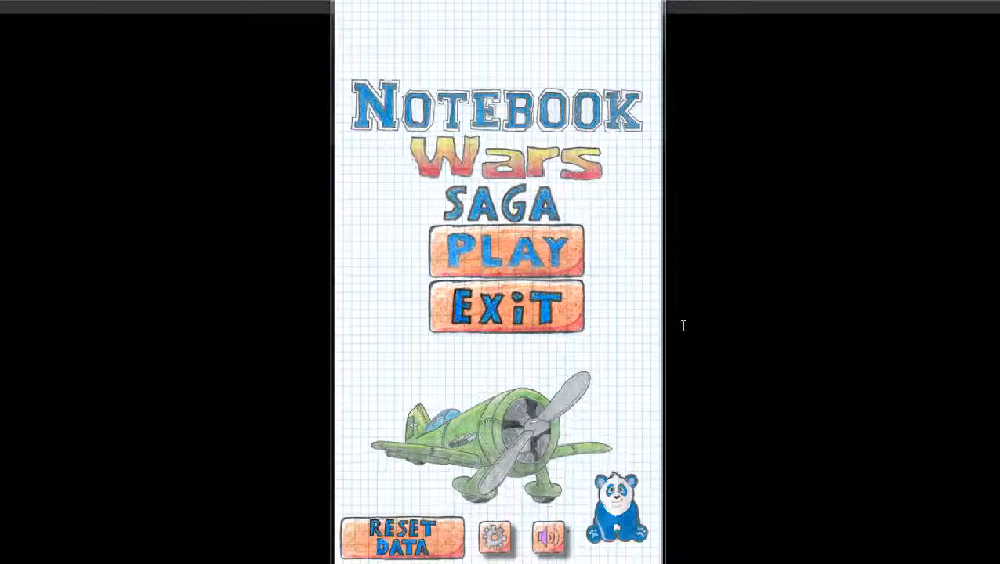
pyautogui.moveTo(701, 400)
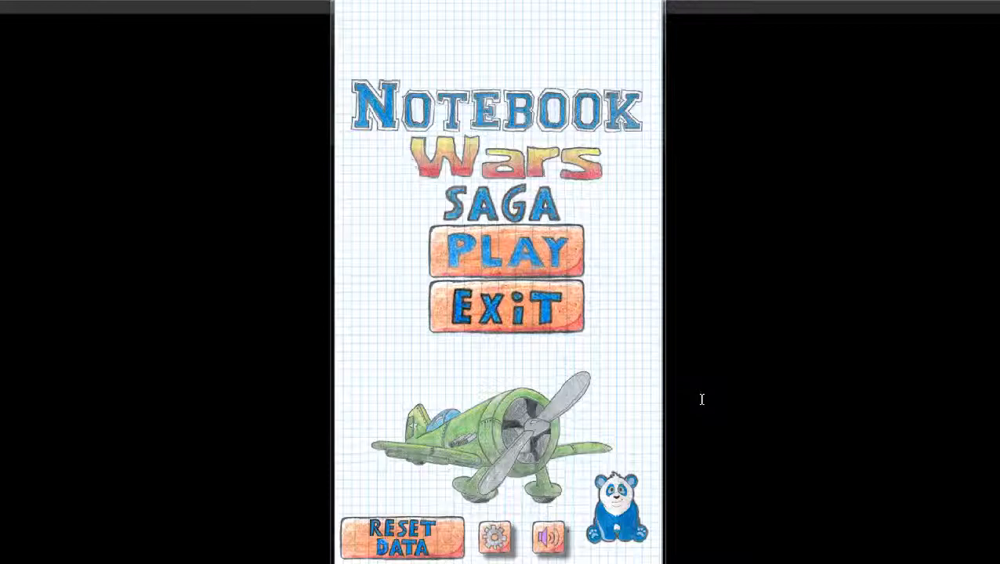
pyautogui.moveTo(580, 269)
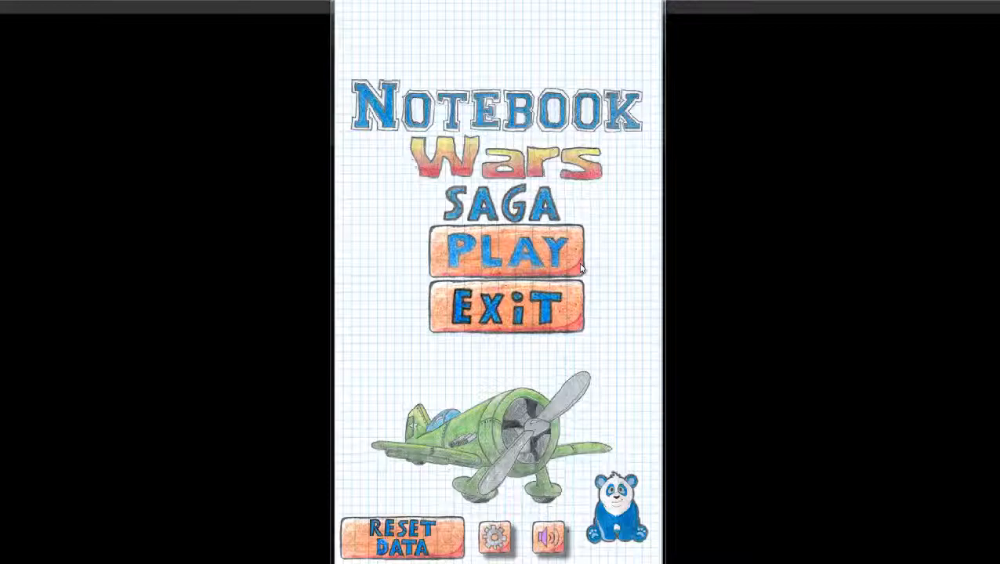
pyautogui.moveTo(796, 281)
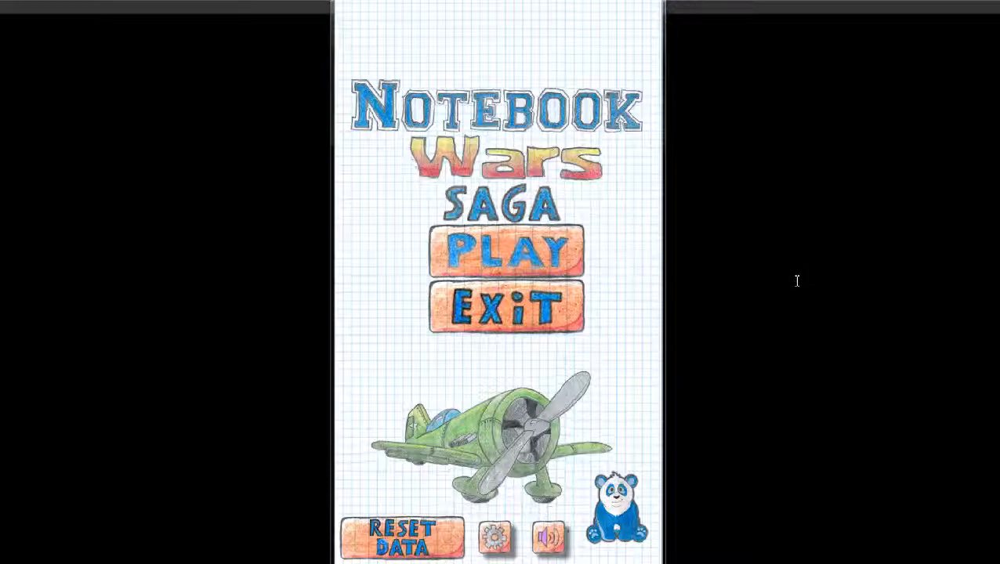
pyautogui.moveTo(746, 276)
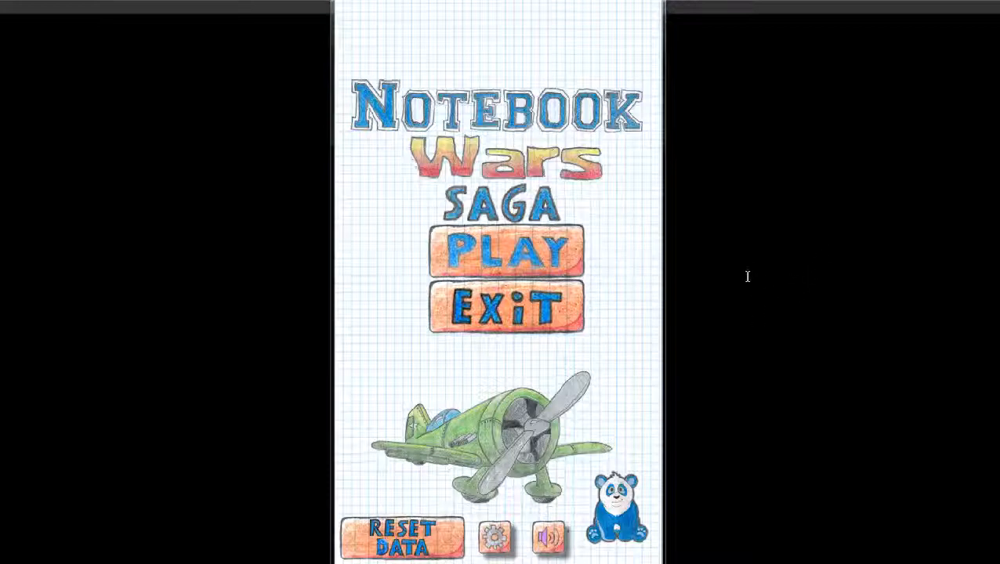
pyautogui.moveTo(743, 276)
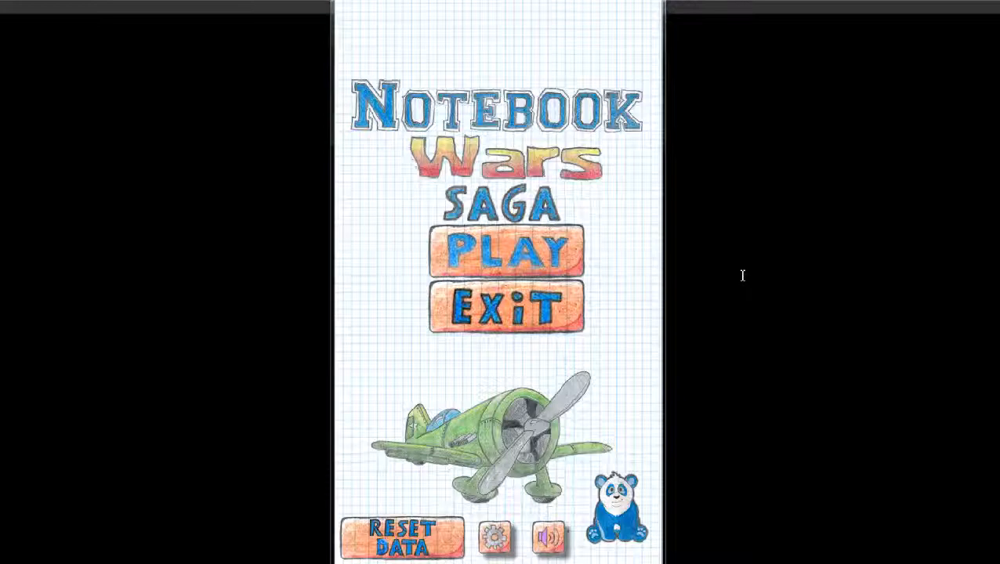
pyautogui.moveTo(696, 267)
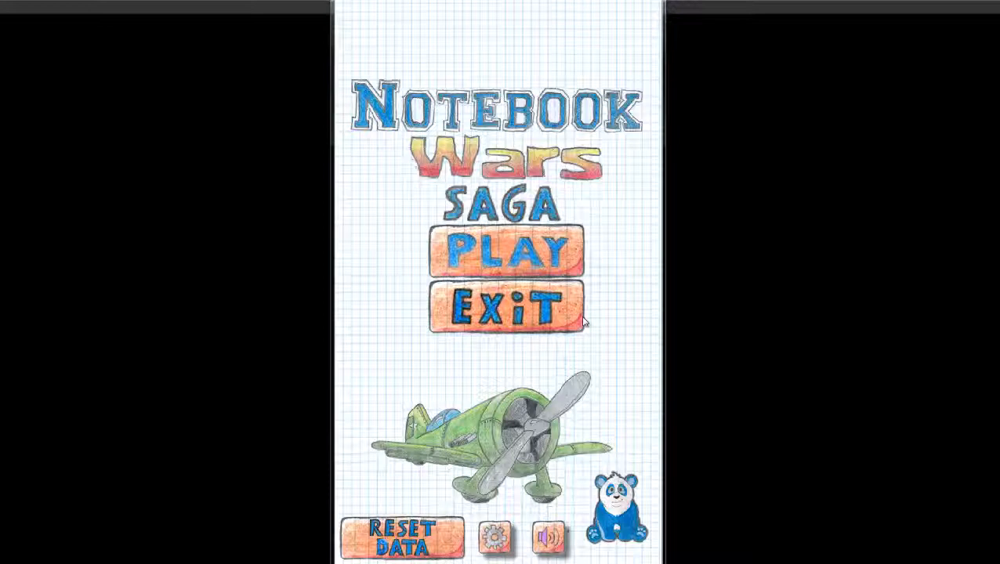
pyautogui.moveTo(559, 414)
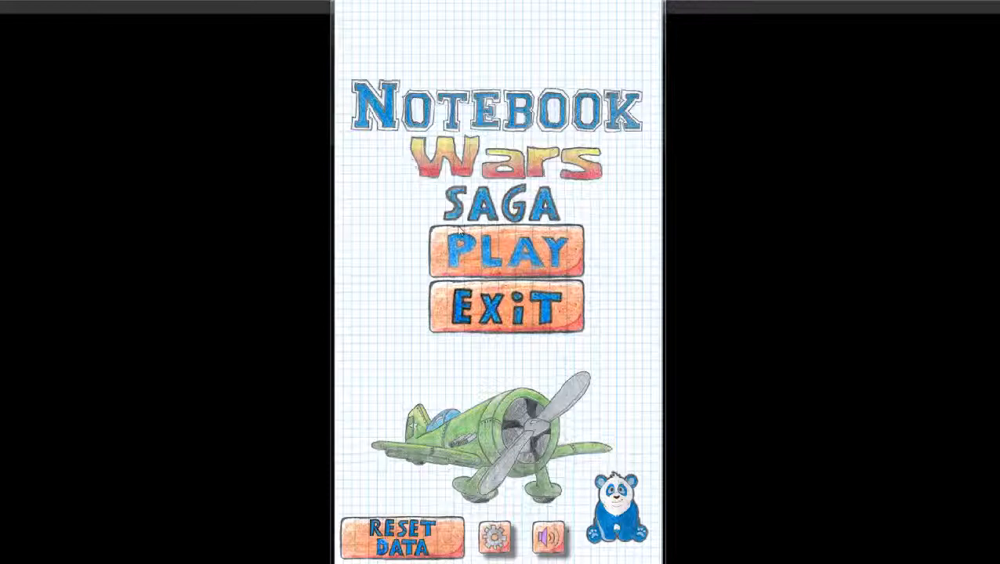
pyautogui.moveTo(560, 511)
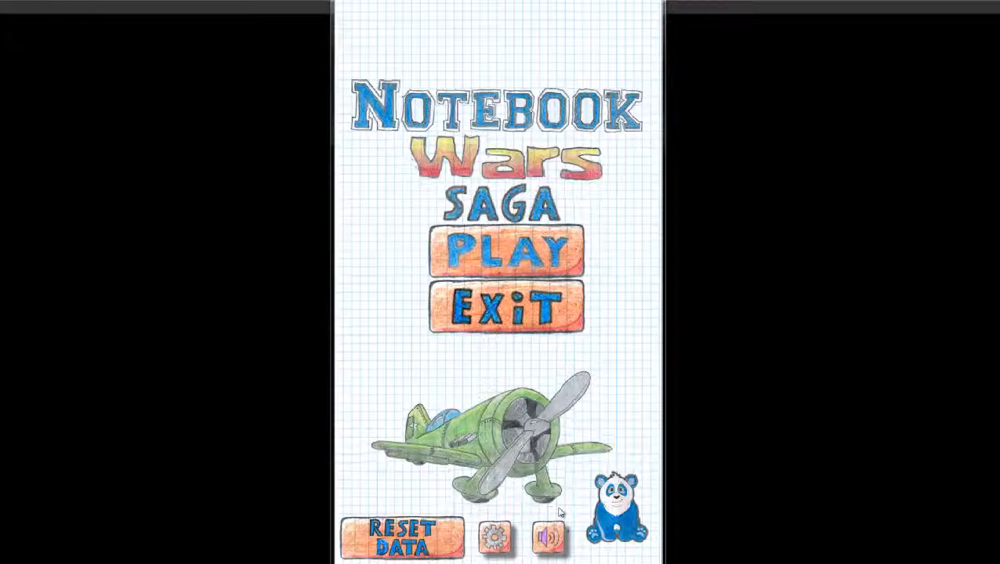
# Dismiss the social login and restore purchases panel, then start the game via PLAY.
pyautogui.click(549, 536)
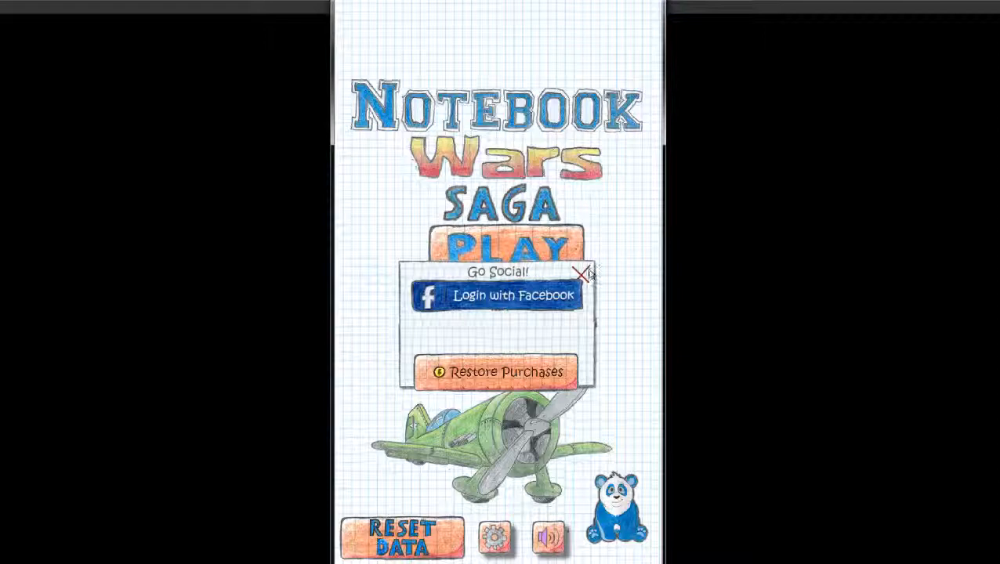
pyautogui.click(584, 273)
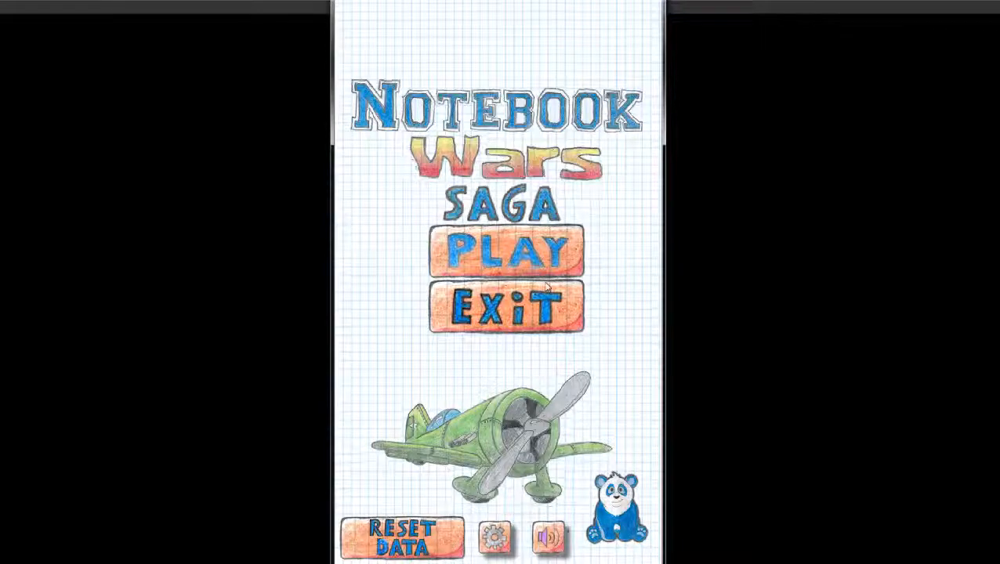
pyautogui.moveTo(592, 390)
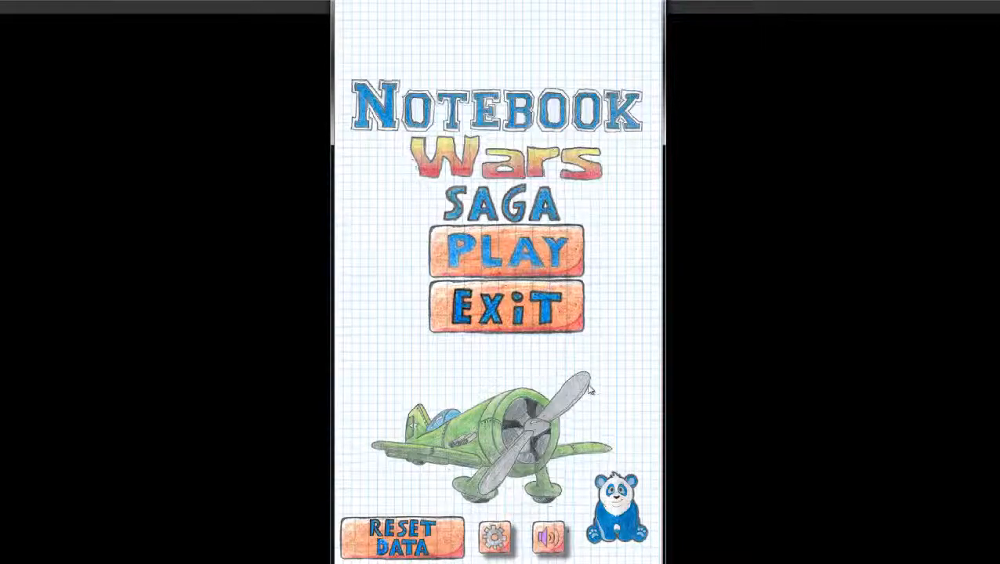
pyautogui.moveTo(533, 323)
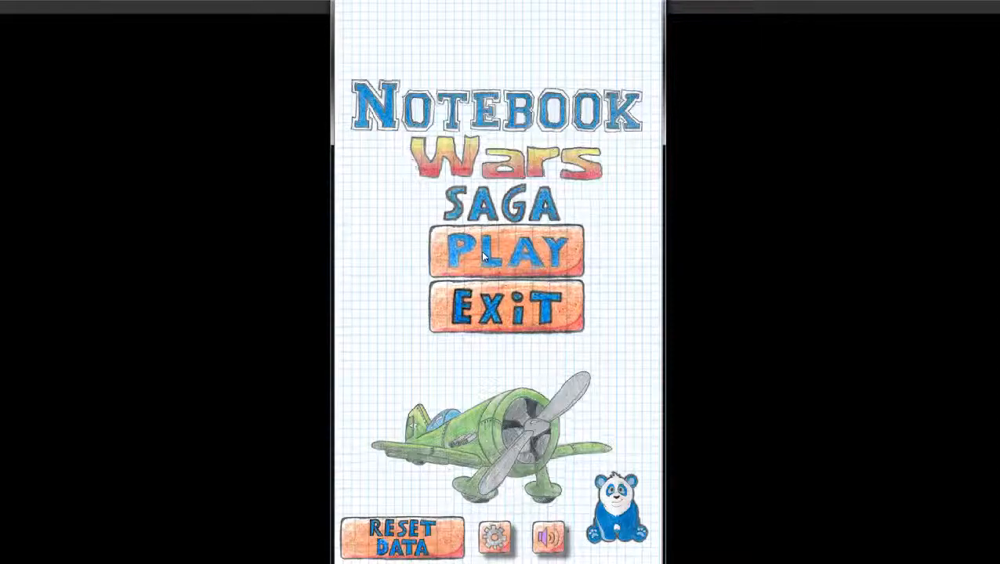
pyautogui.click(505, 249)
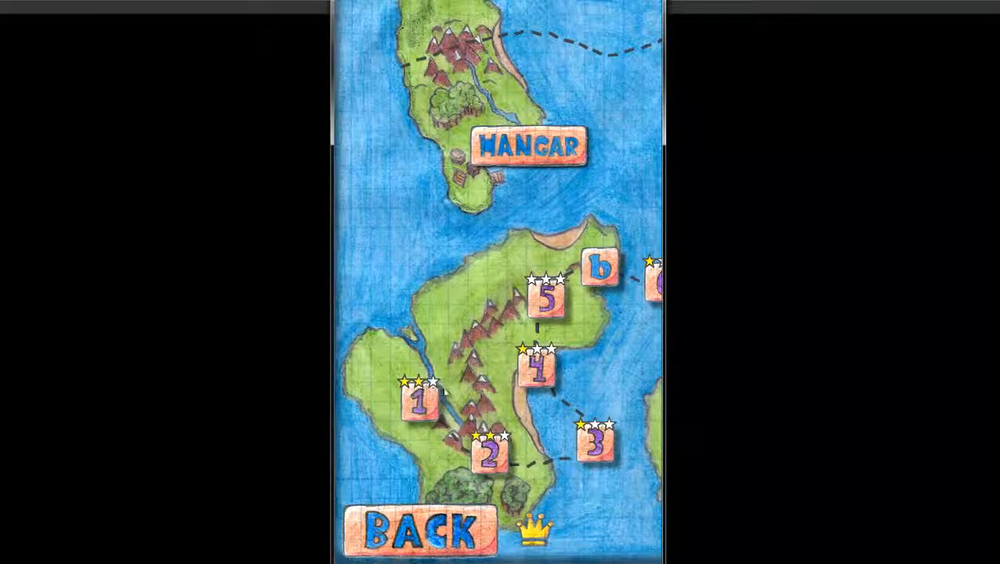
pyautogui.moveTo(505, 416)
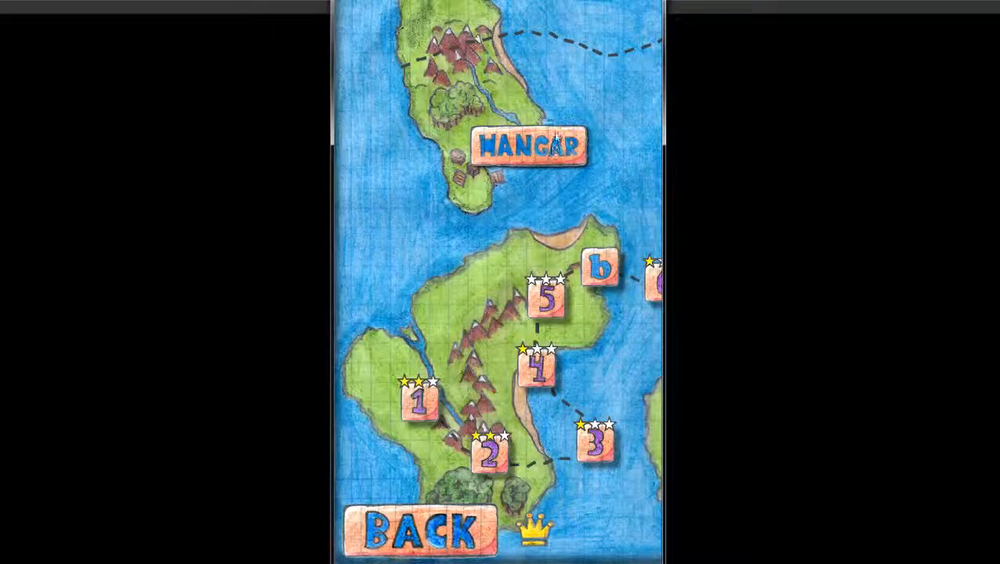
# Enter the Hangar, browse the aircraft list and preview a pricier plane's stats.
pyautogui.click(531, 147)
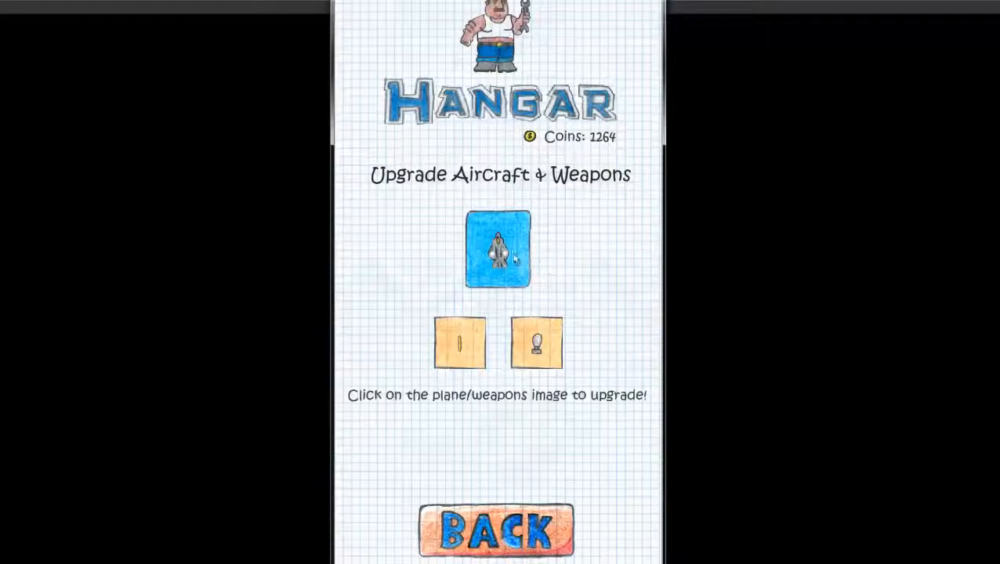
pyautogui.click(497, 249)
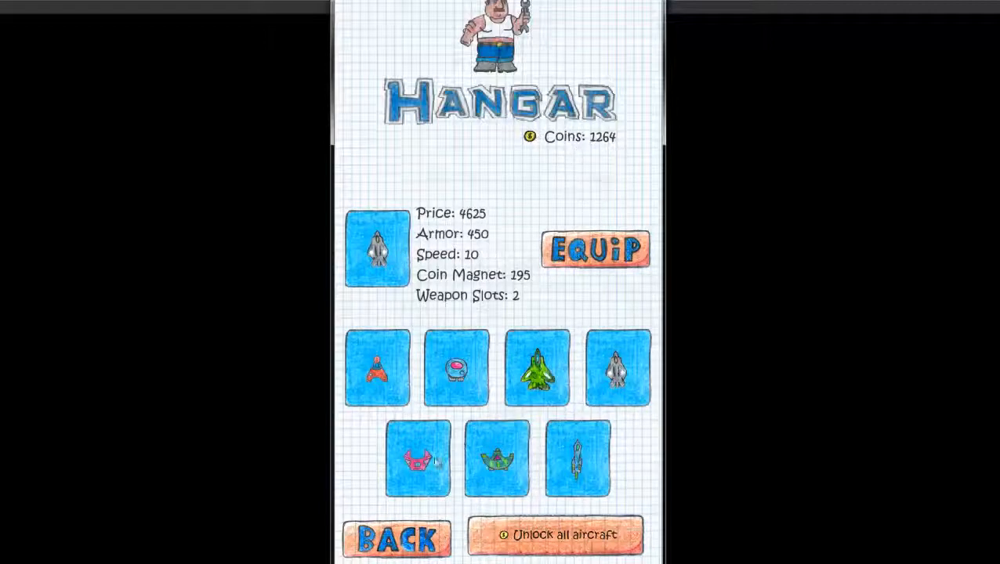
pyautogui.click(418, 458)
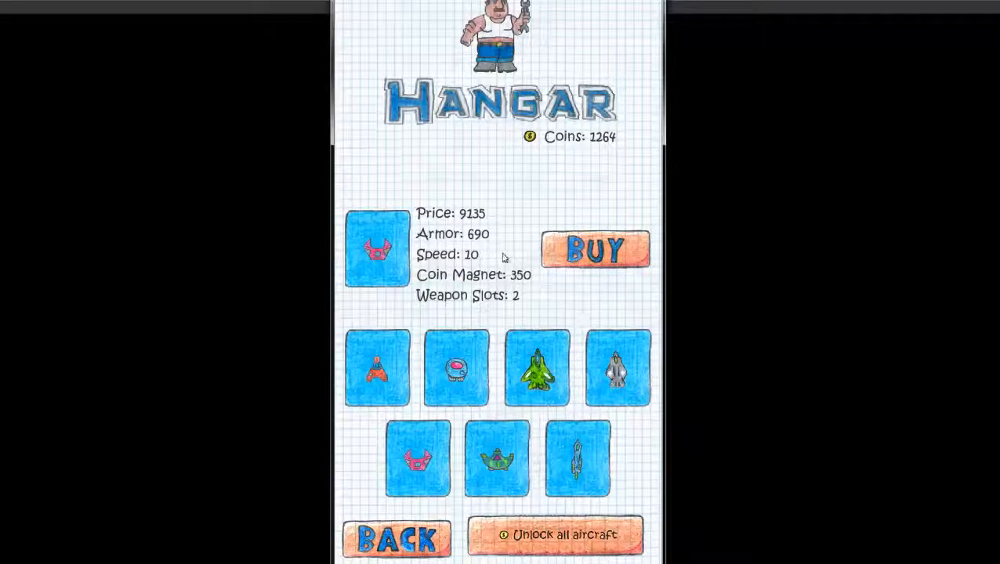
pyautogui.moveTo(478, 270)
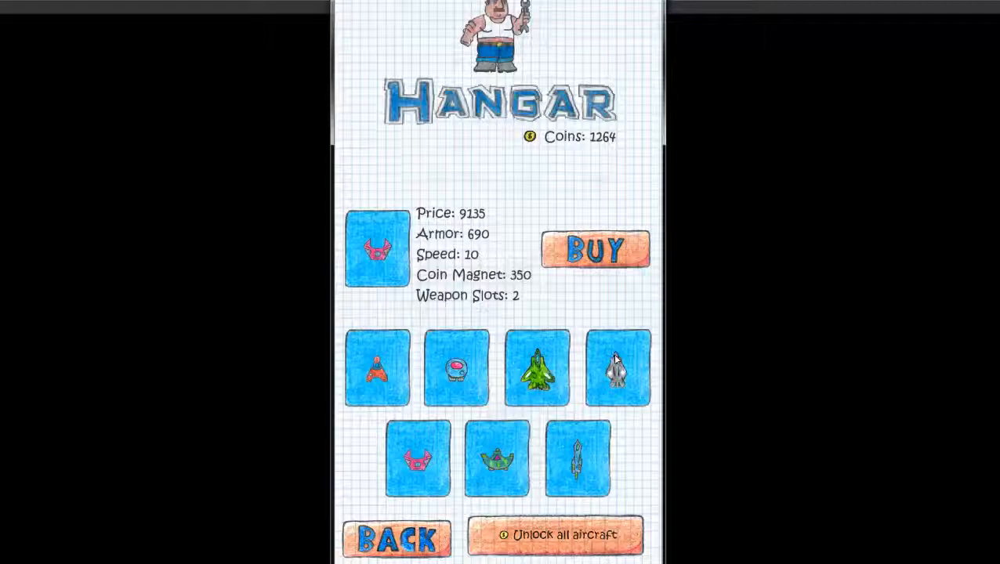
pyautogui.click(618, 369)
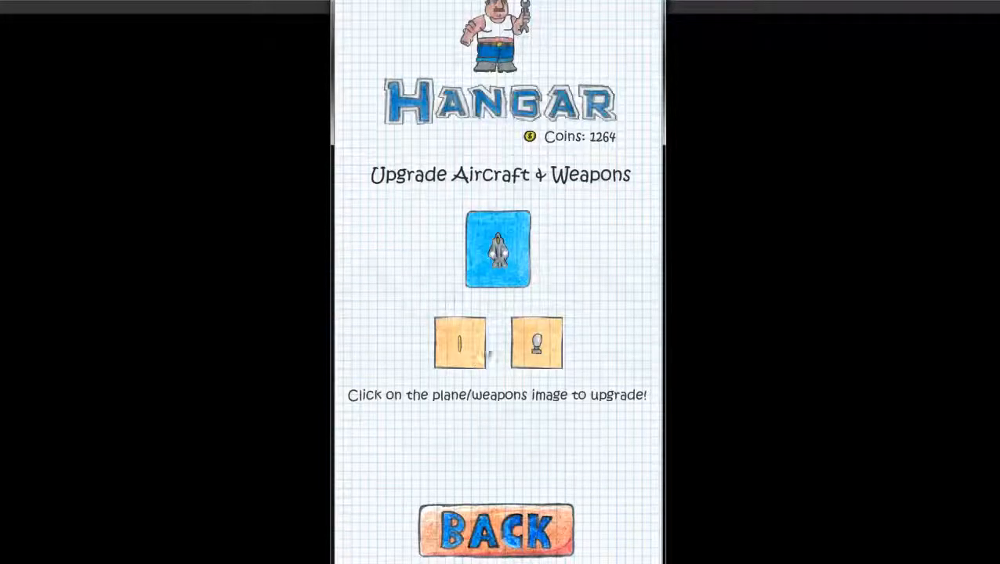
# Browse the weapons list and return to the Upgrade Aircraft & Weapons overview.
pyautogui.click(537, 343)
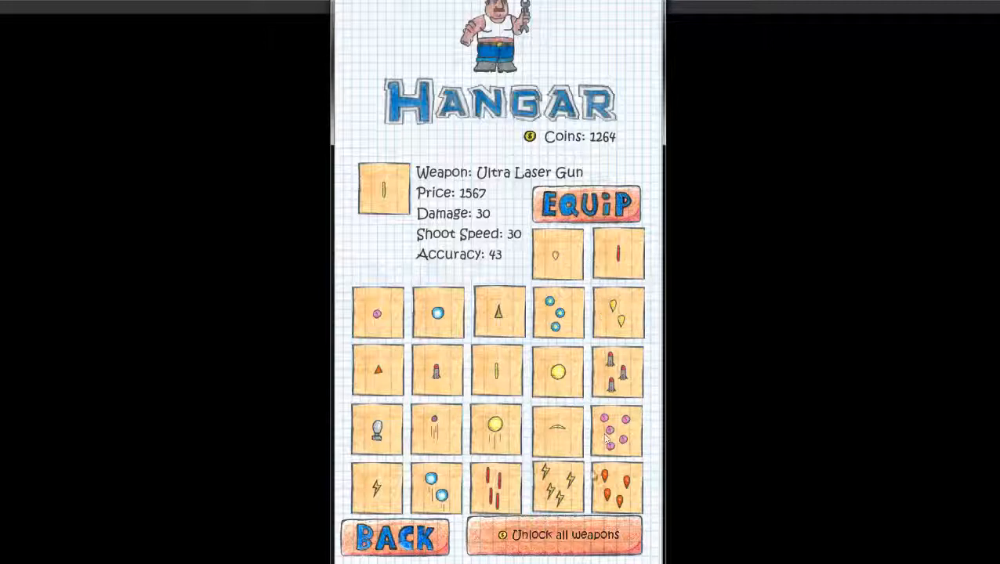
pyautogui.click(618, 373)
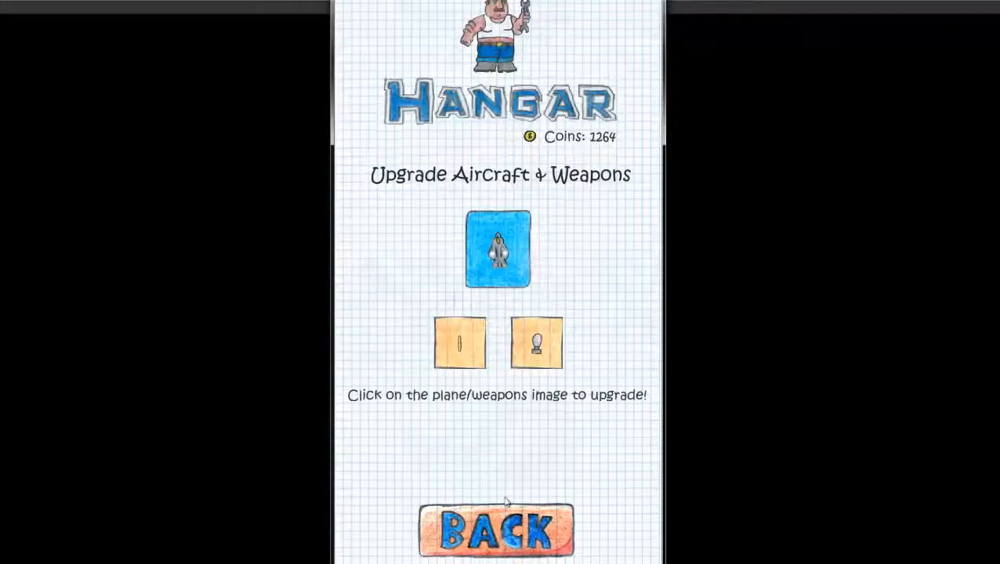
pyautogui.click(495, 530)
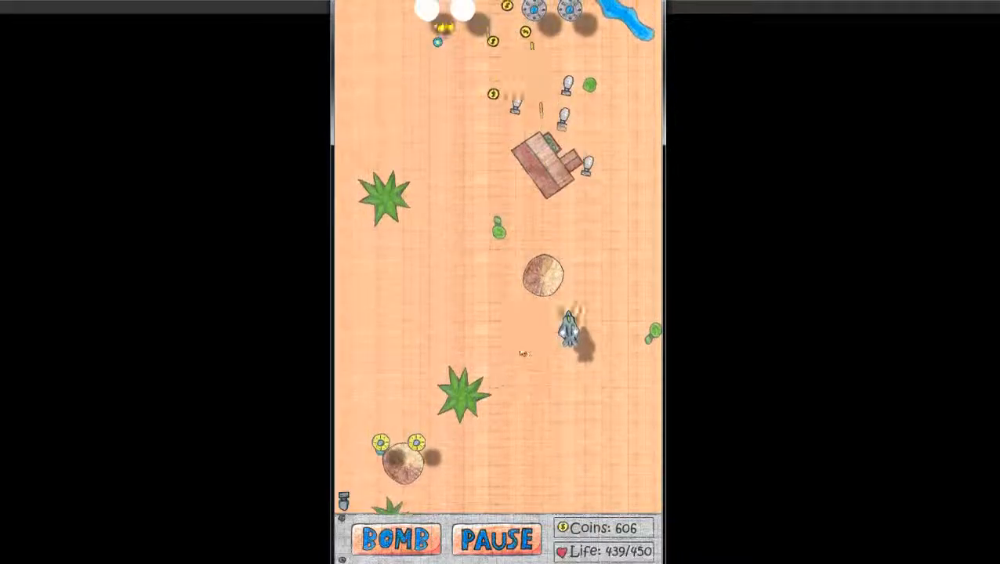
# Pause and exit the desert level to the map, then launch a grassland level.
pyautogui.click(496, 539)
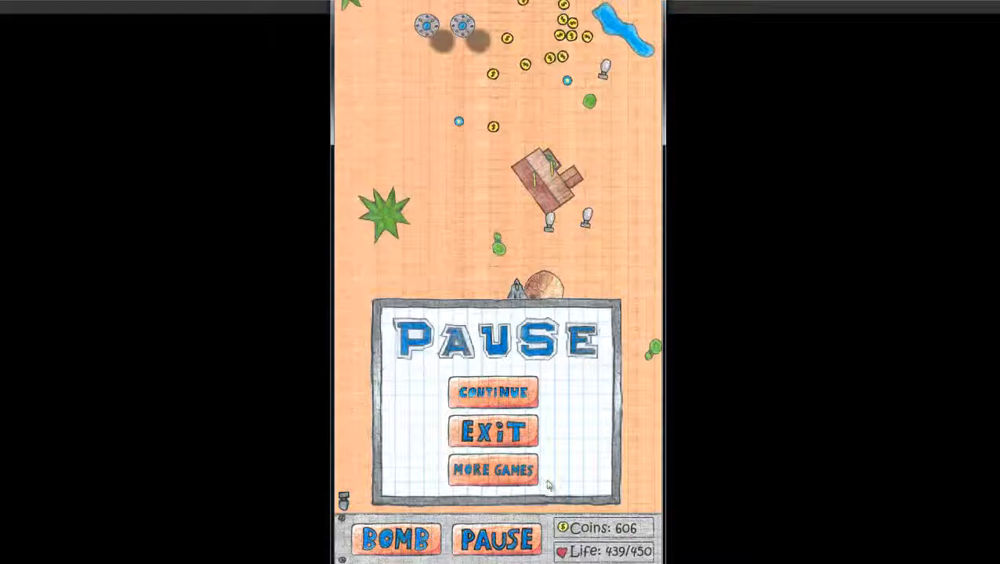
pyautogui.click(492, 430)
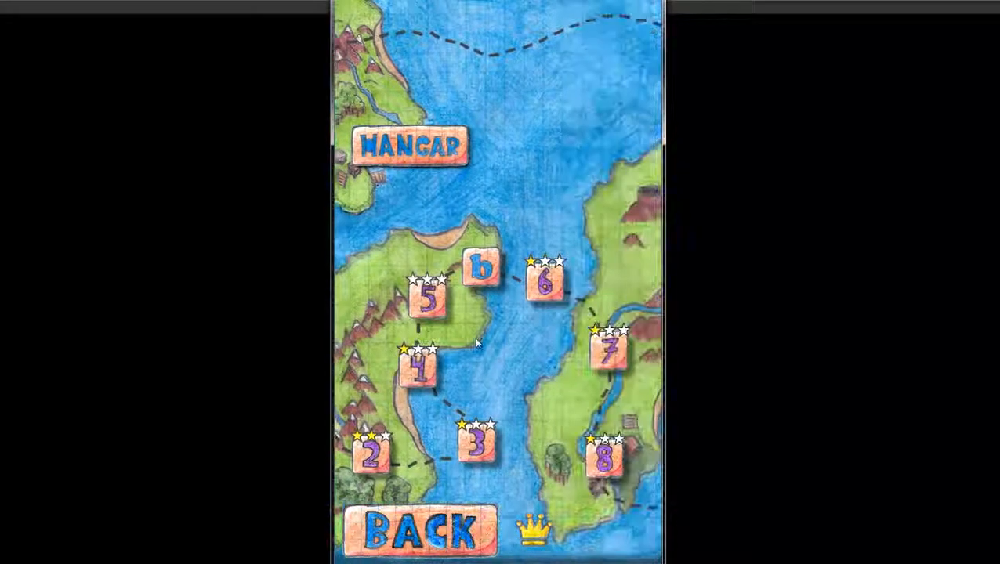
pyautogui.click(483, 269)
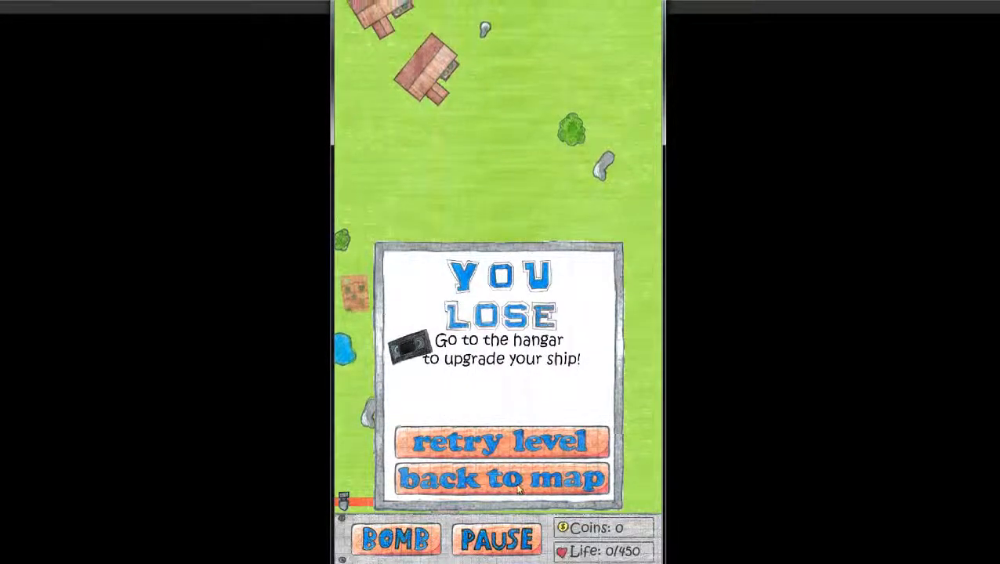
# Go back to the map from the You Lose screen and scroll to the island with levels 7-10.
pyautogui.click(502, 478)
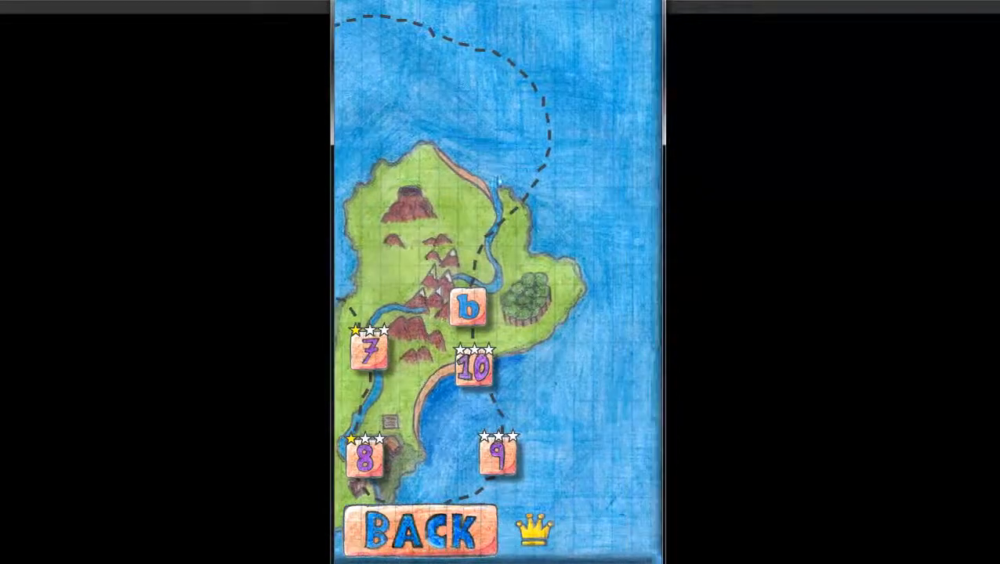
pyautogui.scroll(-3)
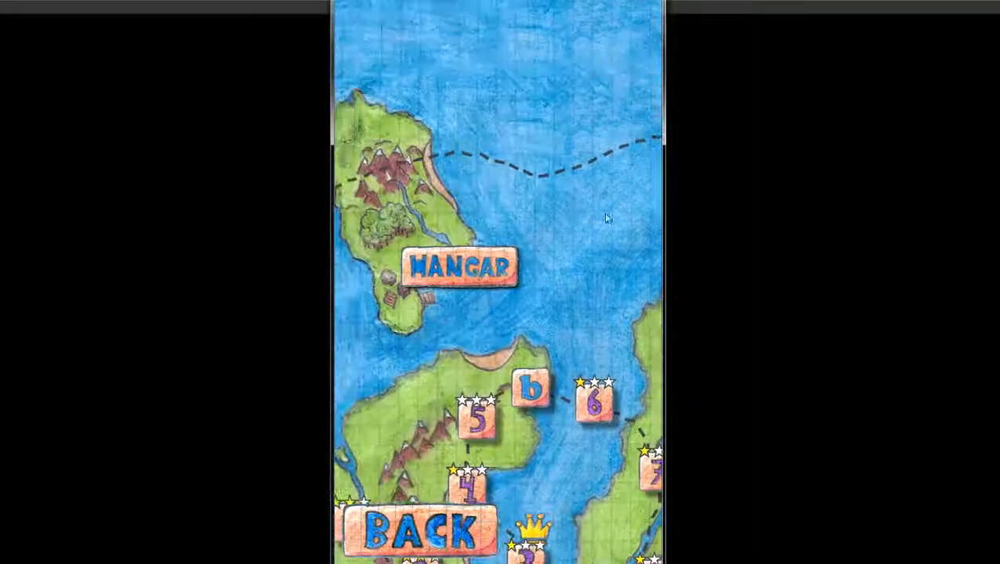
pyautogui.scroll(-3)
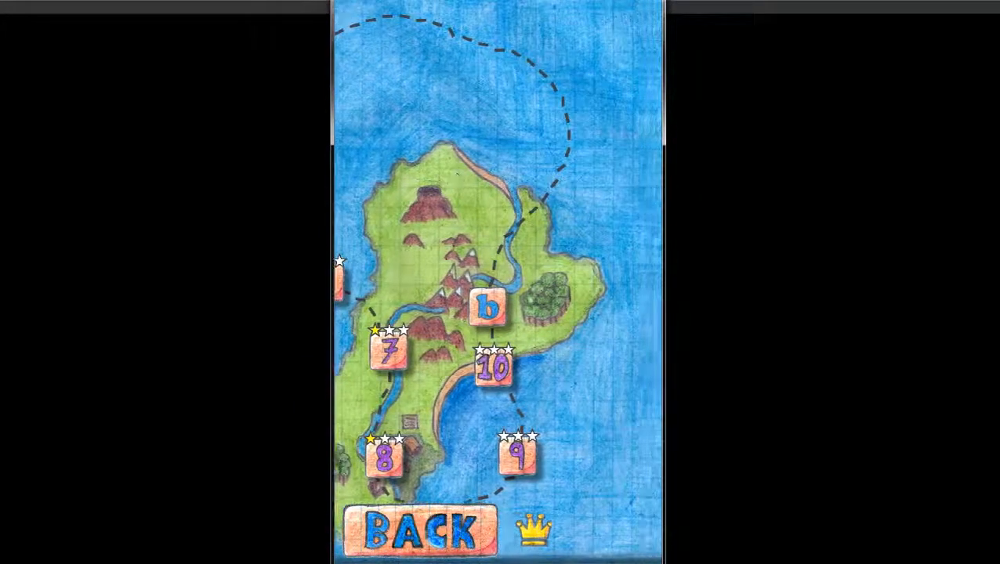
# Launch a grassland level from the map and pause once the large boss aircraft appears.
pyautogui.click(489, 306)
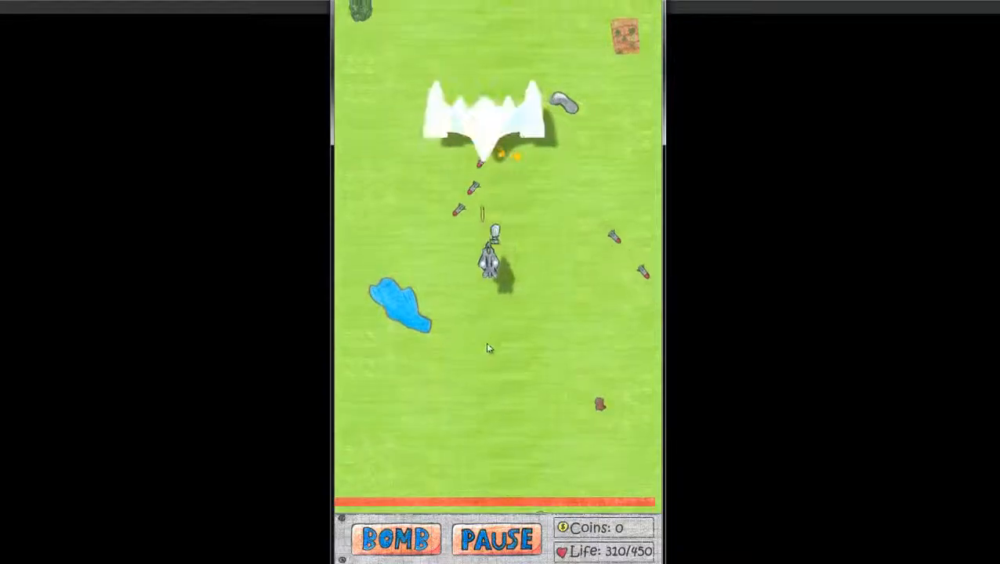
pyautogui.click(497, 541)
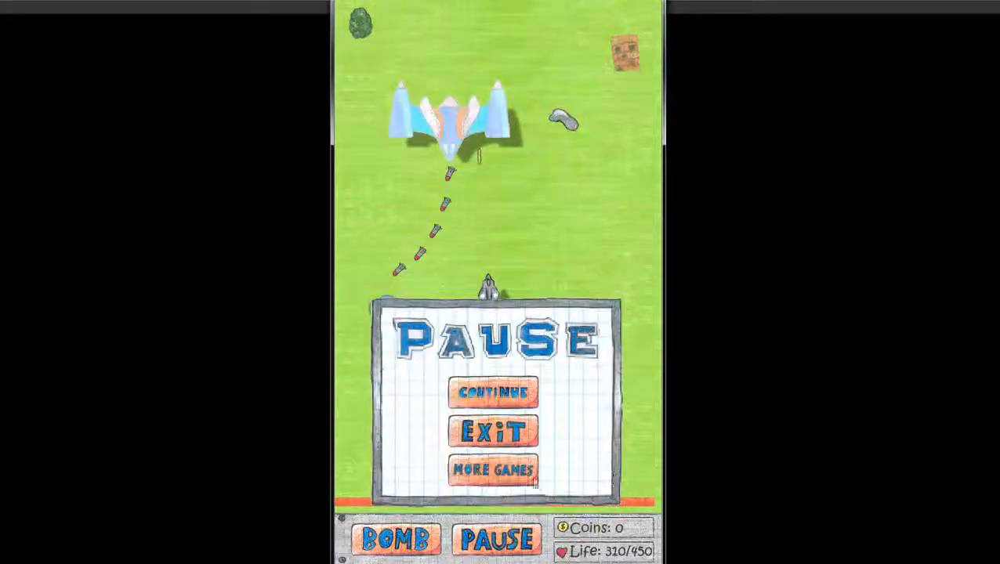
# Exit the paused level, enter the Hangar and view the aircraft catalog previewing the 4625-price plane.
pyautogui.click(492, 431)
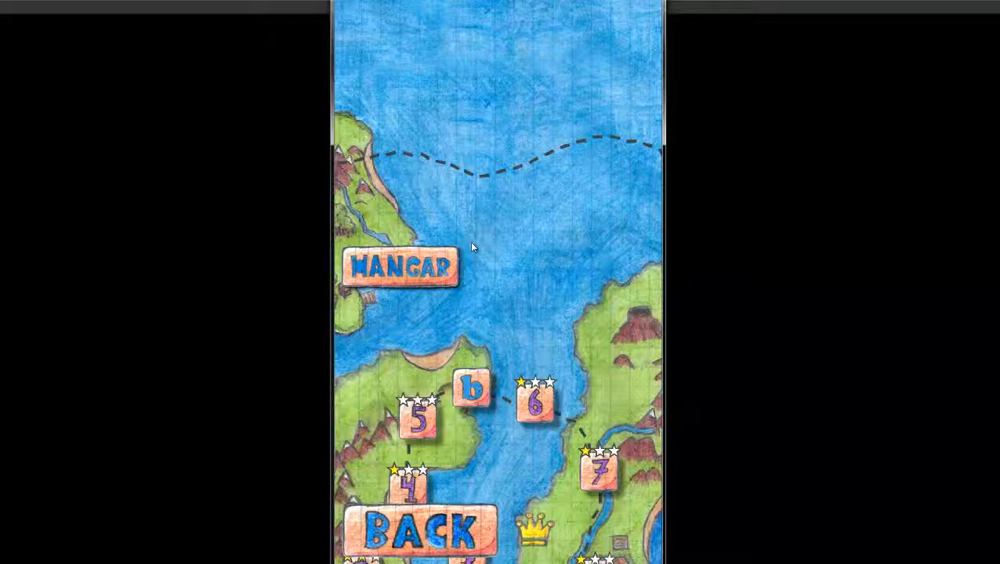
pyautogui.scroll(-3)
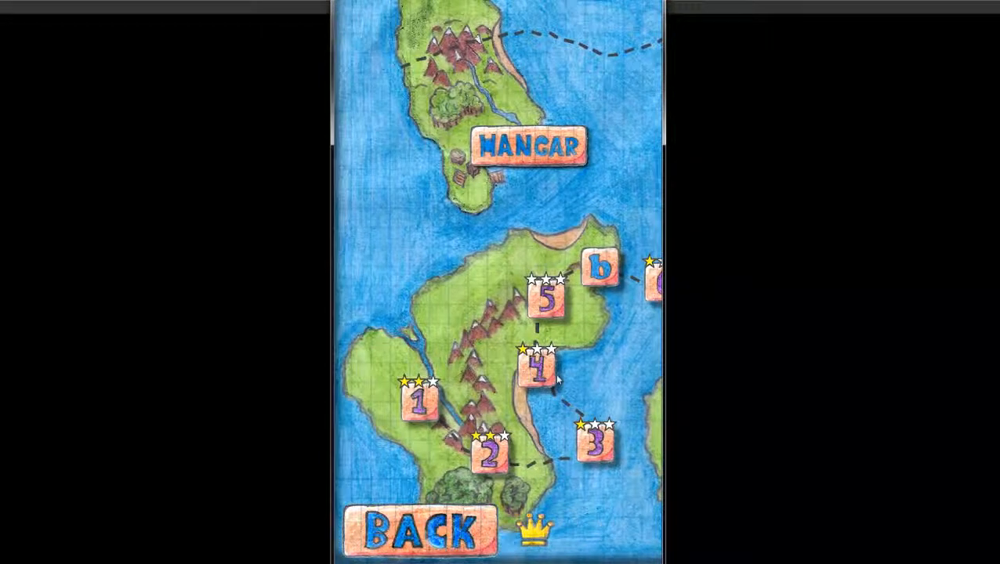
pyautogui.click(530, 146)
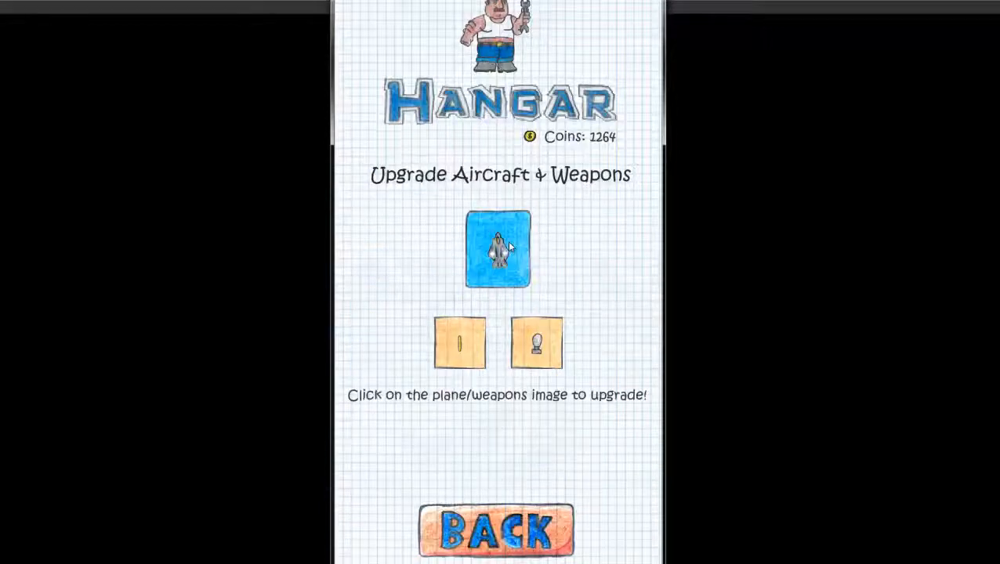
pyautogui.click(499, 250)
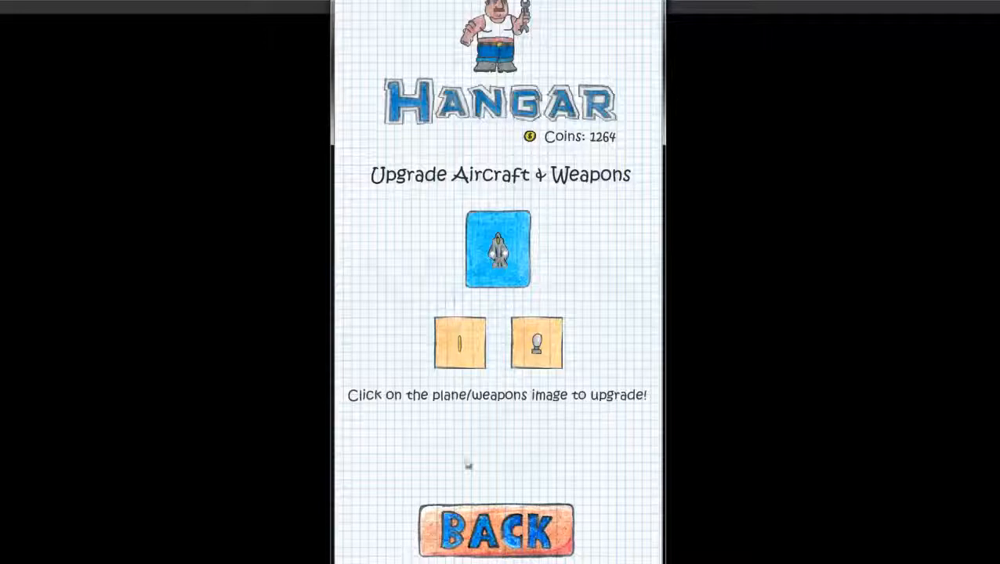
pyautogui.moveTo(520, 272)
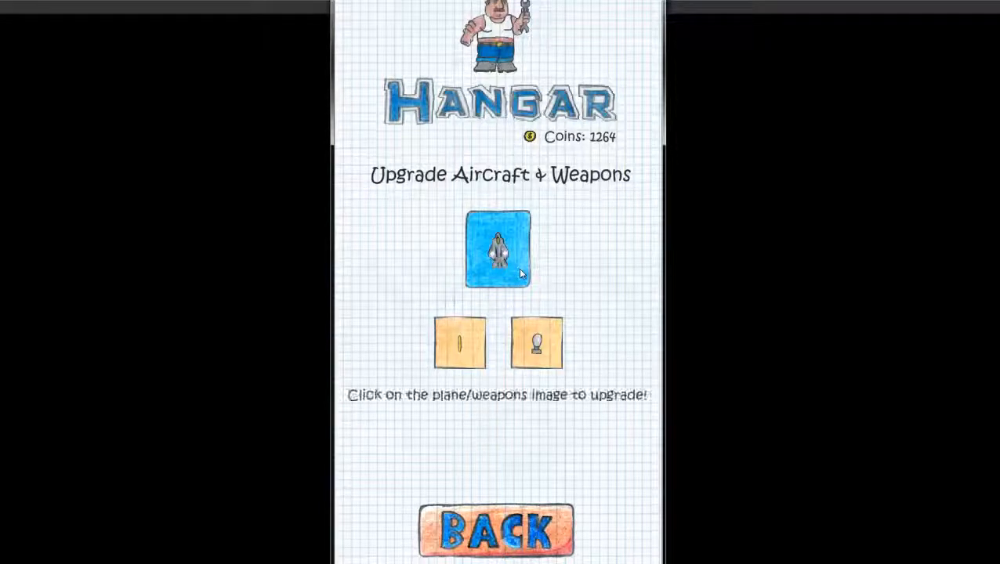
pyautogui.moveTo(563, 311)
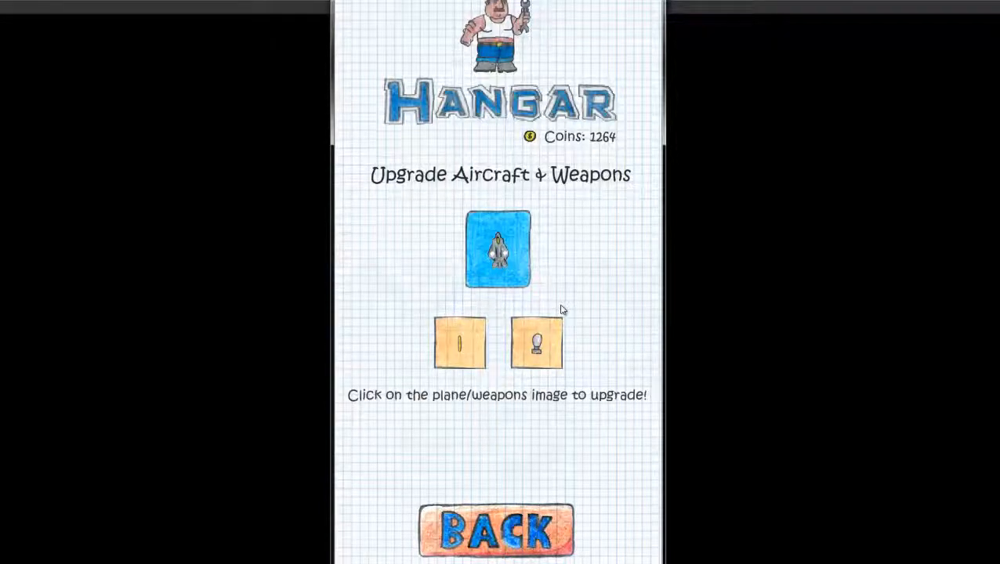
pyautogui.click(499, 249)
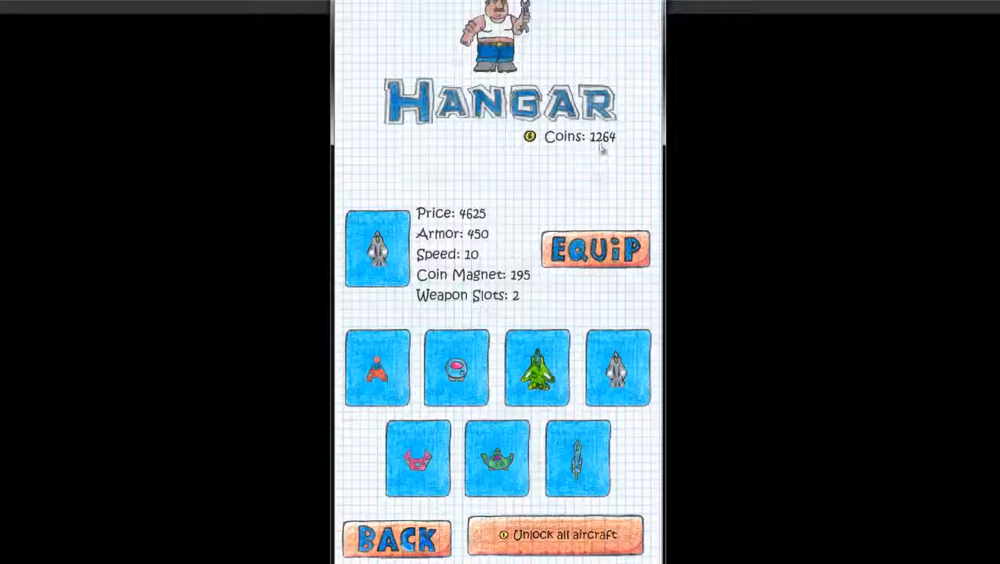
pyautogui.moveTo(439, 499)
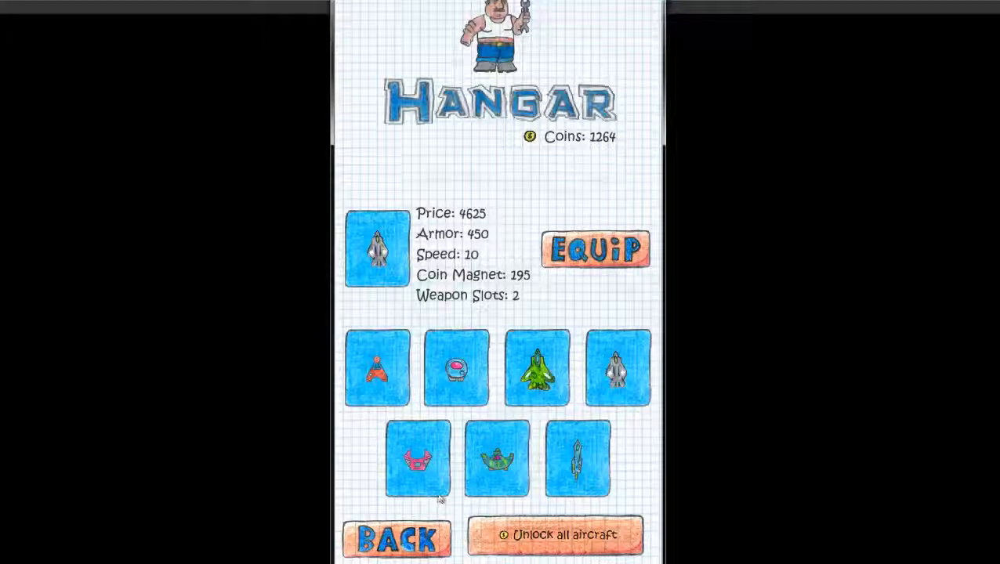
pyautogui.moveTo(555, 308)
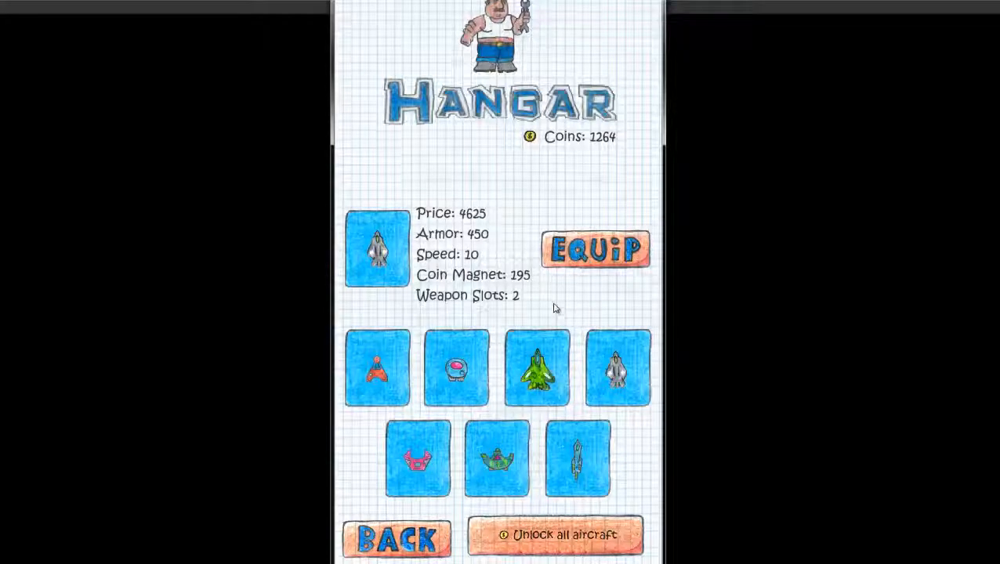